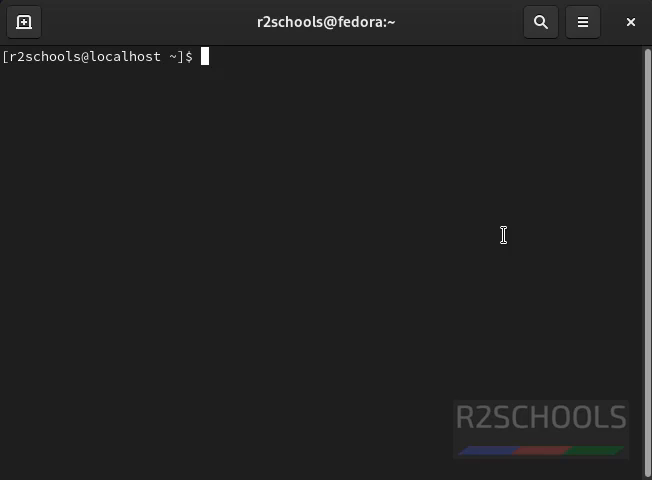
Step: Show /etc/os-release details and run a full 'sudo dnf update' of installed packages
type("more /etc/os-release")
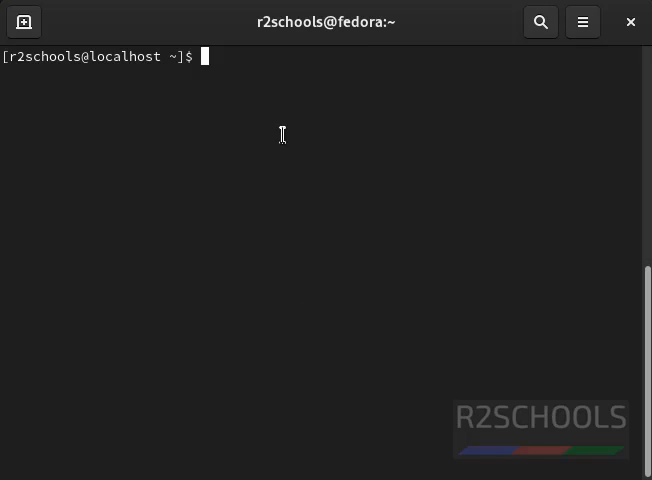
type("sudo")
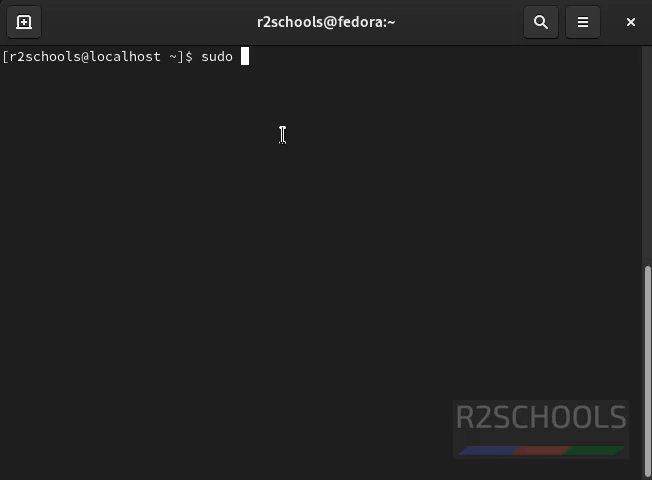
type("dnf updat")
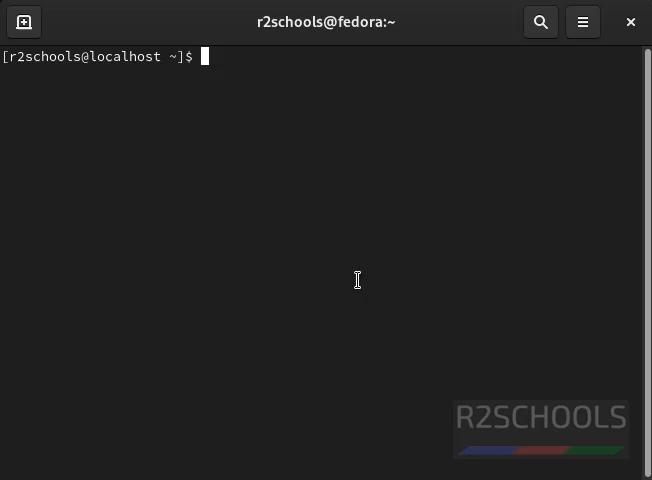
mouse_move(370, 262)
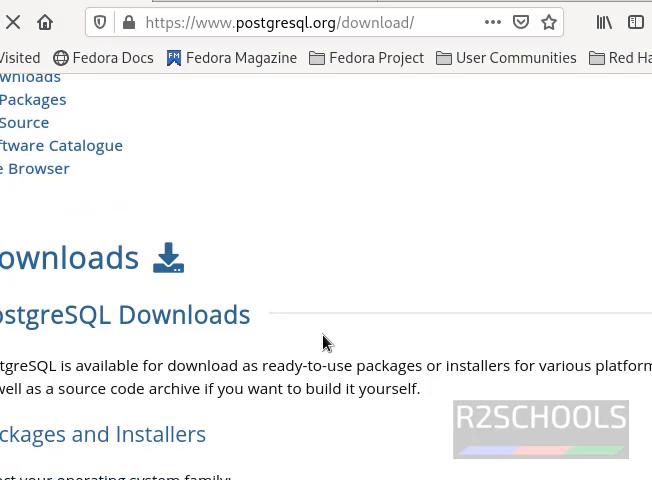
Step: Choose Fedora version 33 on the Red Hat/CentOS page to show the PostgreSQL 13 setup script
scroll("down", 3)
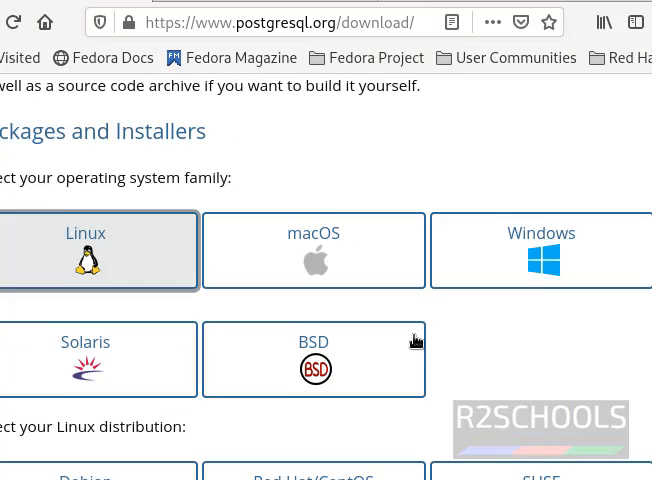
scroll("down", 3)
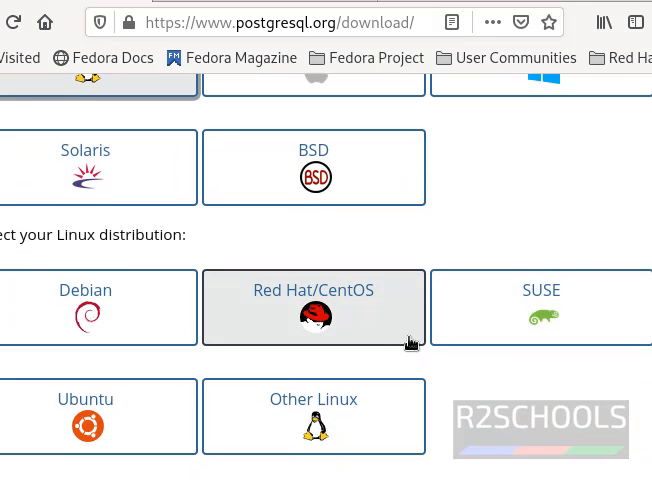
mouse_move(249, 310)
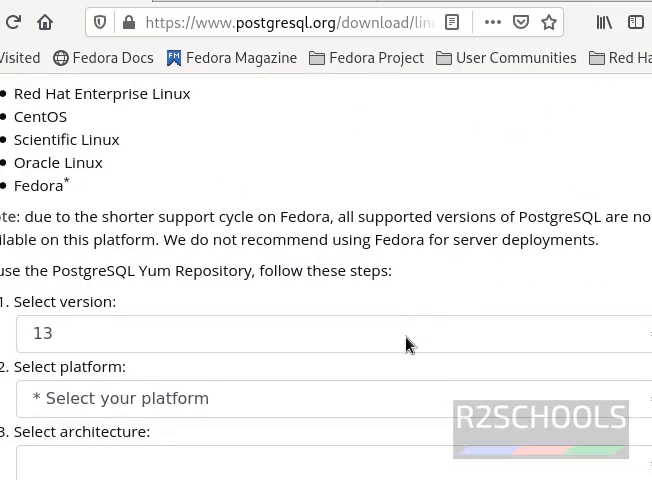
scroll("down", 3)
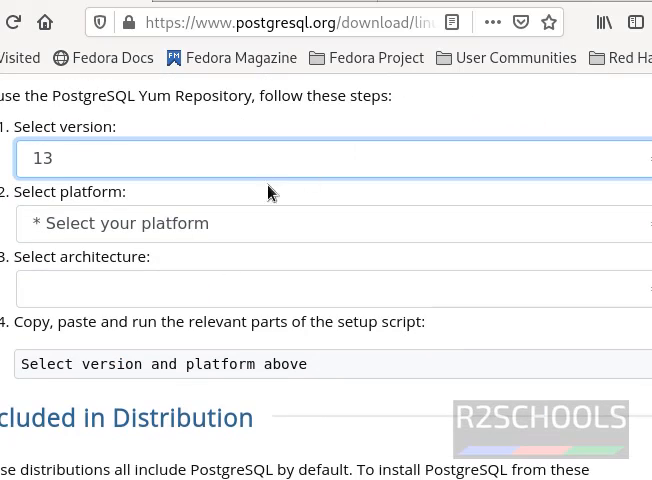
left_click(330, 223)
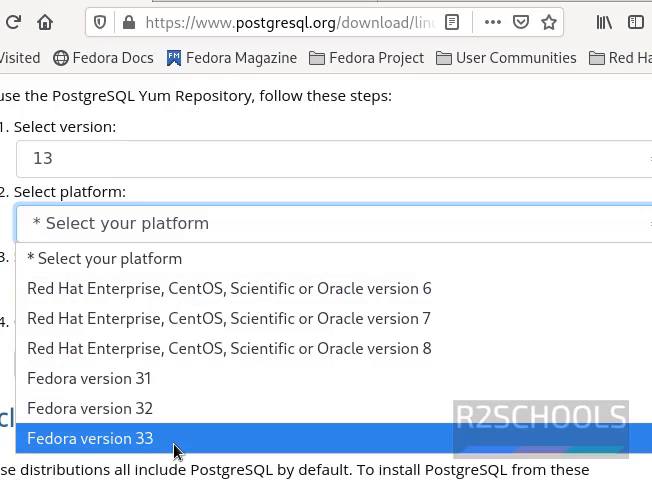
left_click(90, 438)
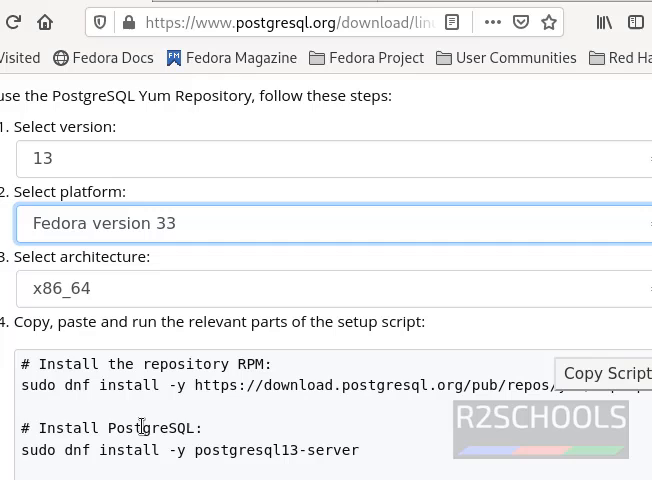
scroll("down", 3)
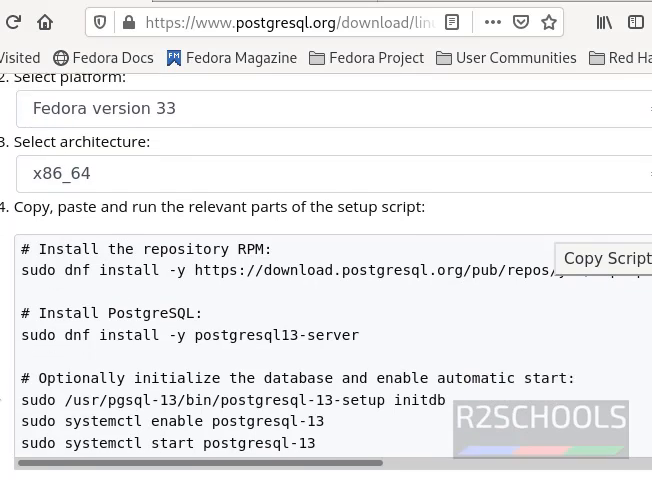
scroll("down", 3)
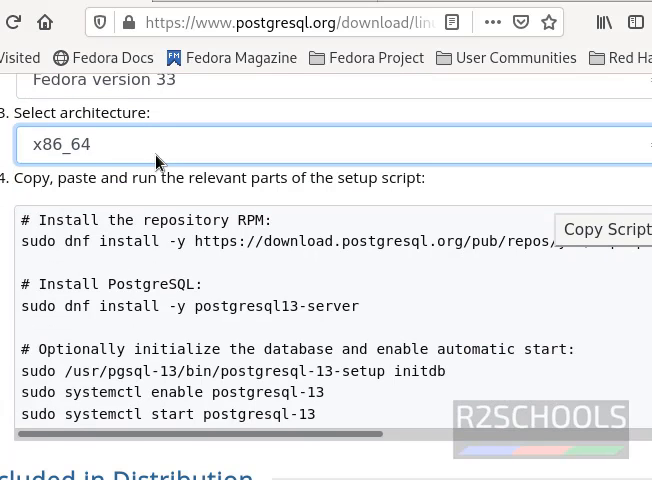
mouse_move(90, 242)
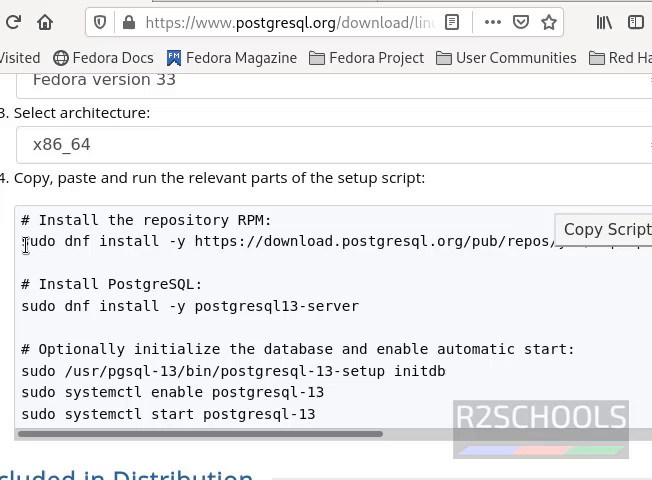
mouse_move(349, 298)
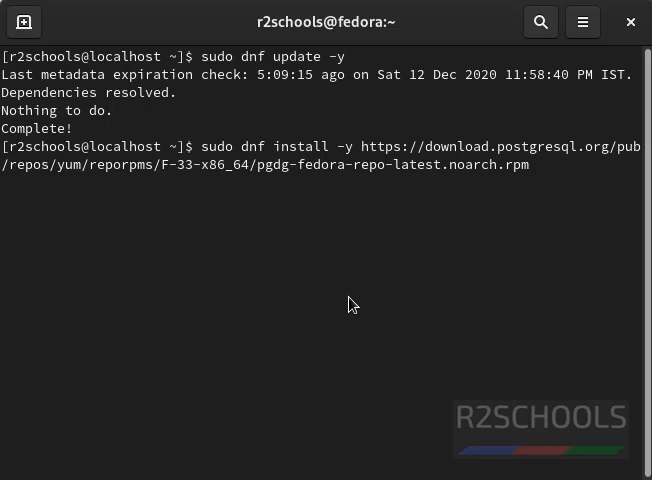
mouse_move(343, 297)
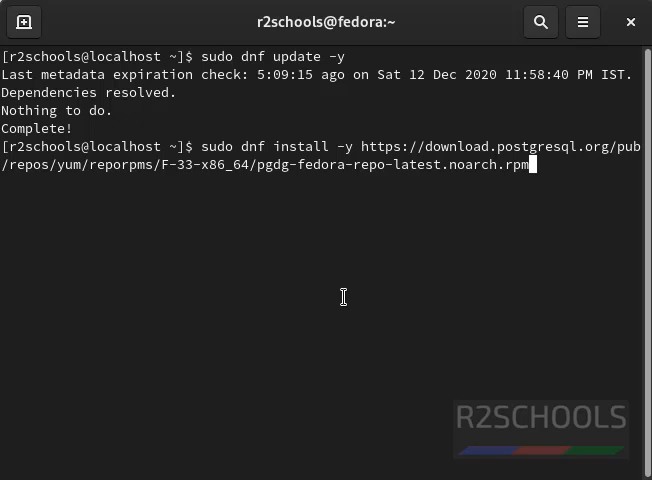
Step: Install the pgdg-fedora-repo RPM with sudo dnf, authenticating with the sudo password
key("Return")
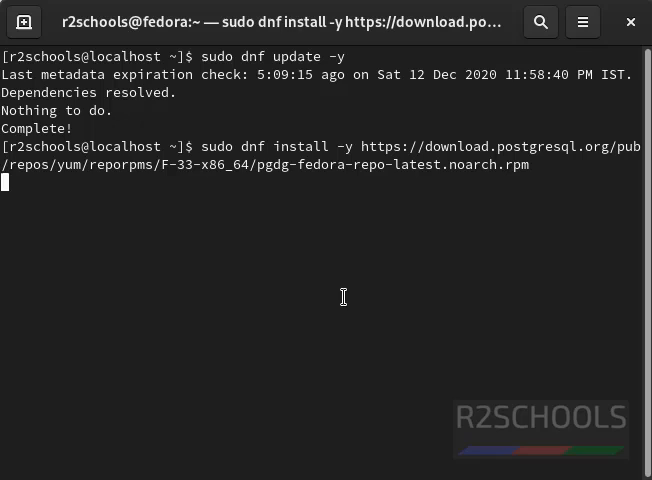
key("Return")
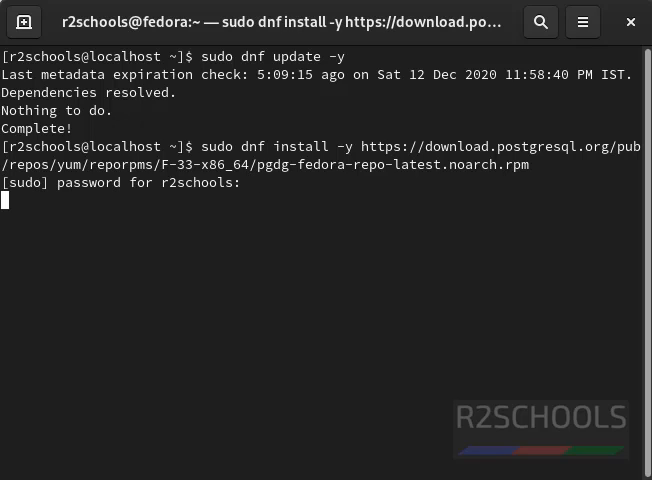
key("Return")
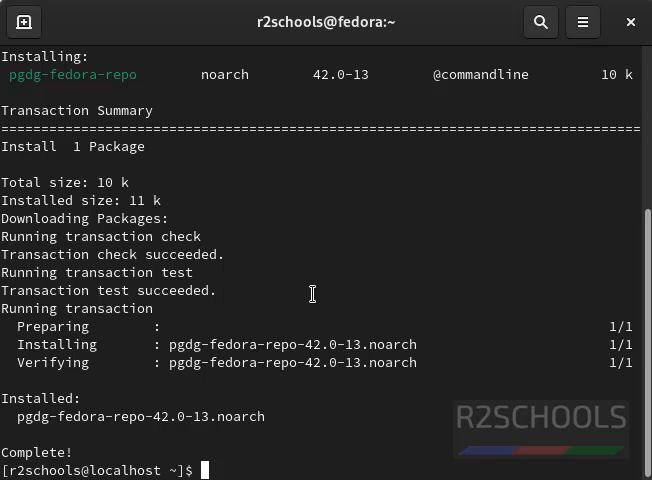
mouse_move(307, 294)
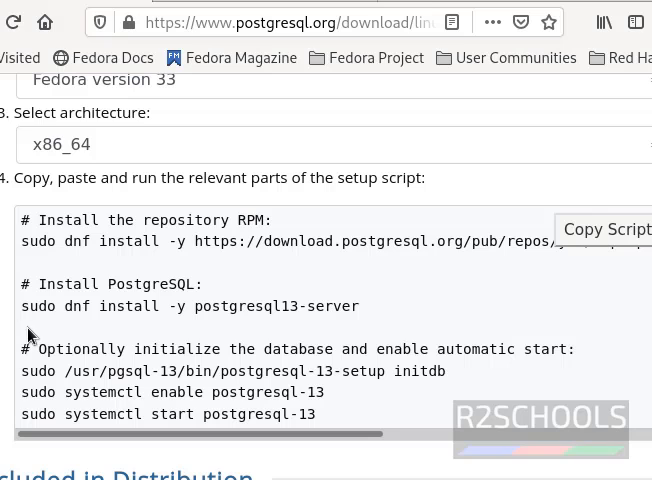
double_click(189, 306)
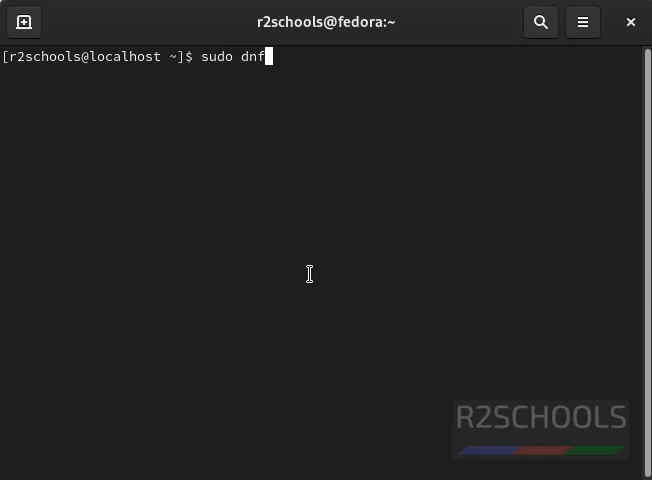
Step: Run 'sudo dnf install -y postgresql13-server' and let it finish installing
type("install")
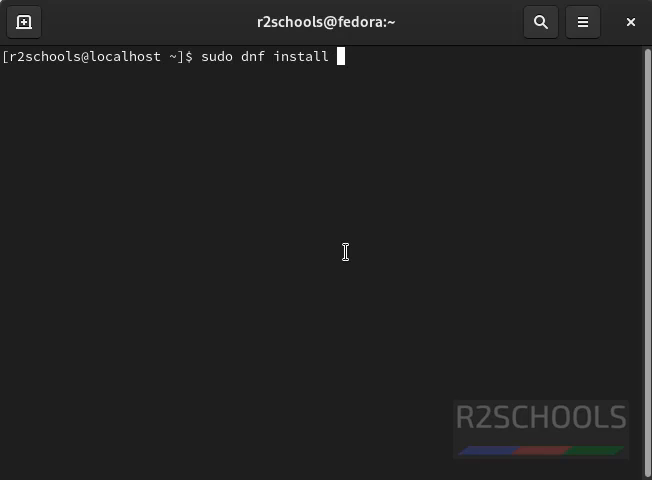
type("-y p")
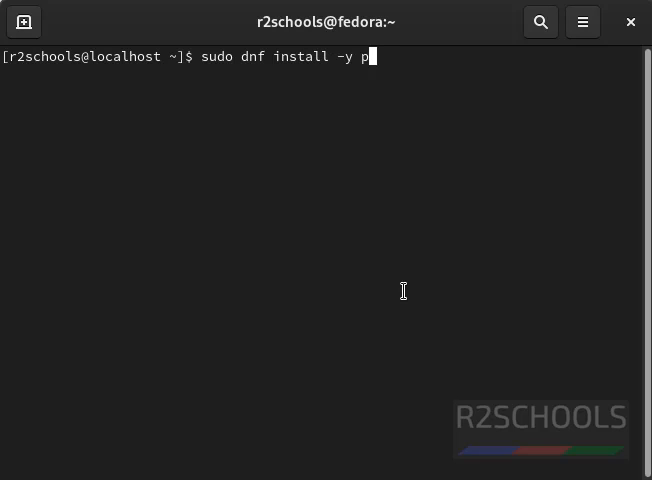
type("ostgresq")
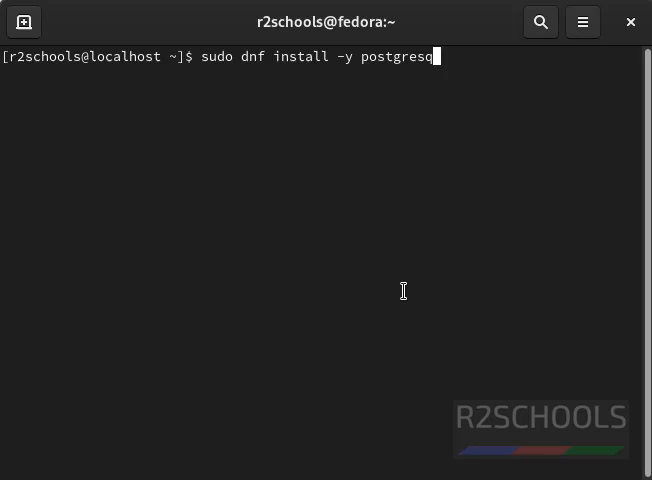
type("l13")
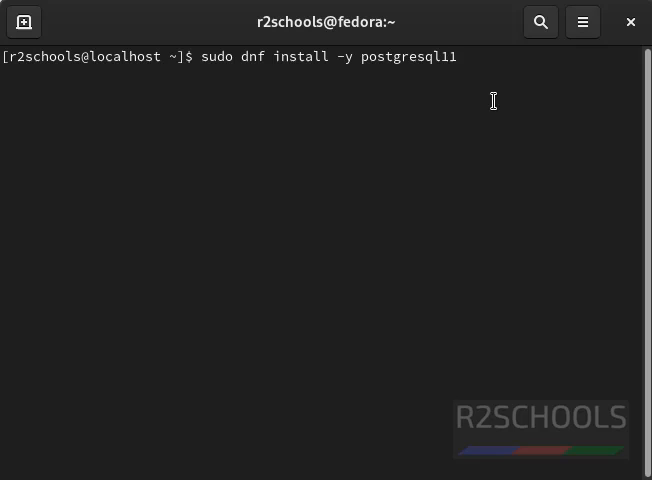
type("3")
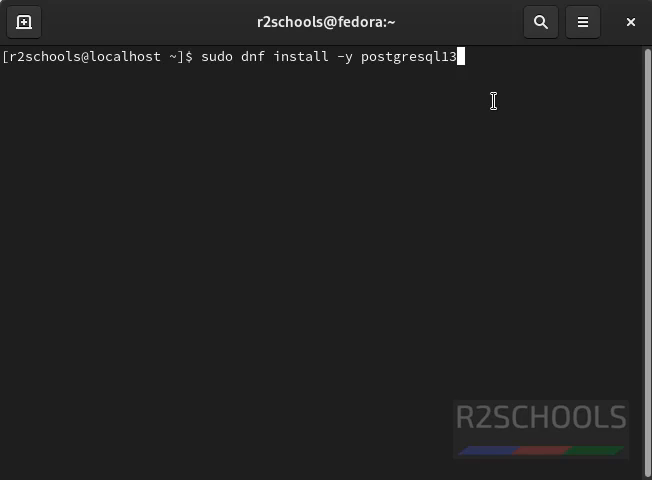
type("-")
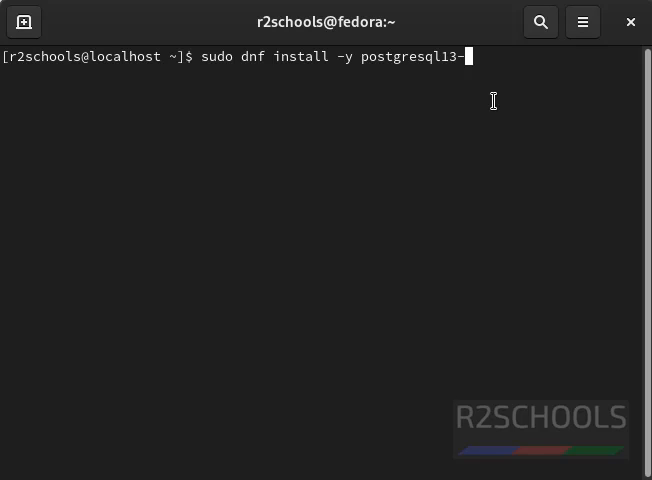
type("serv")
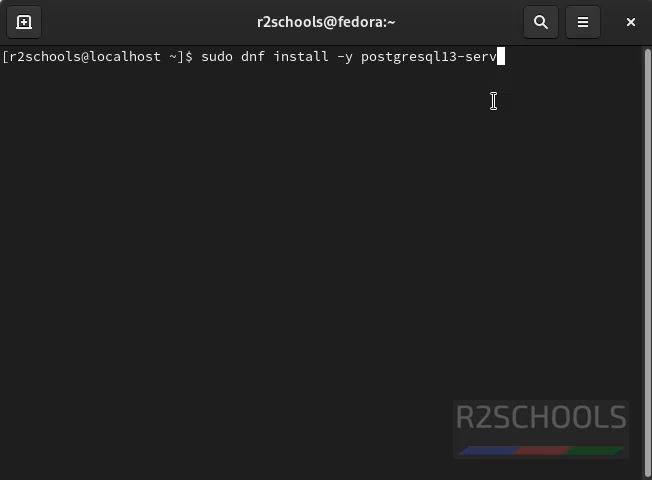
type("er")
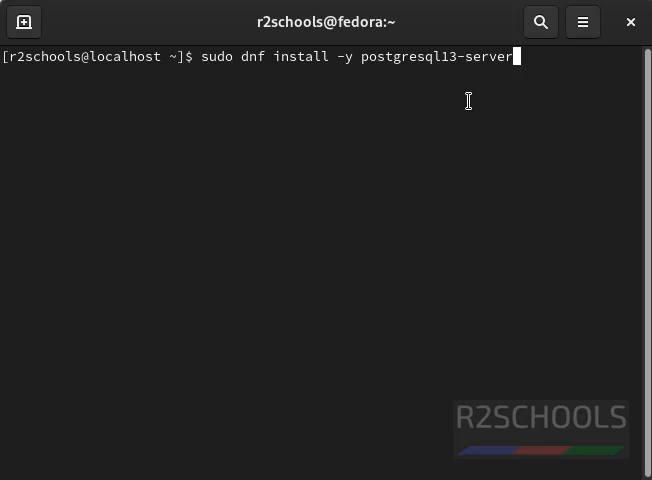
mouse_move(513, 92)
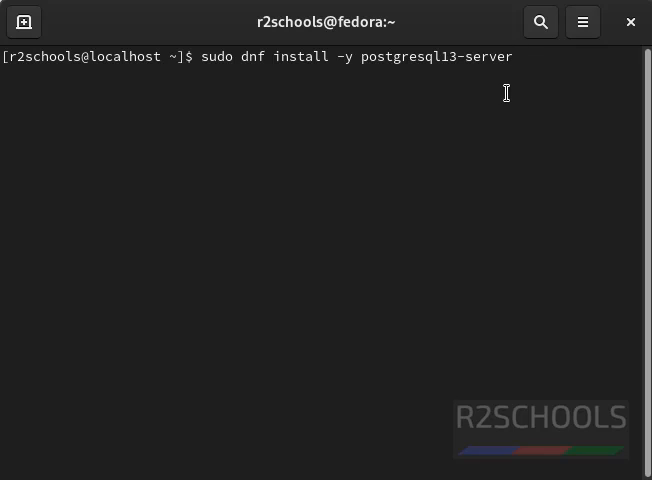
key("Return")
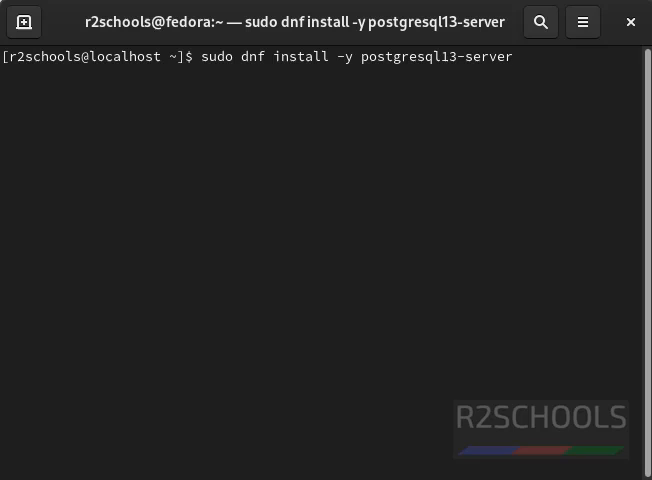
key("Return")
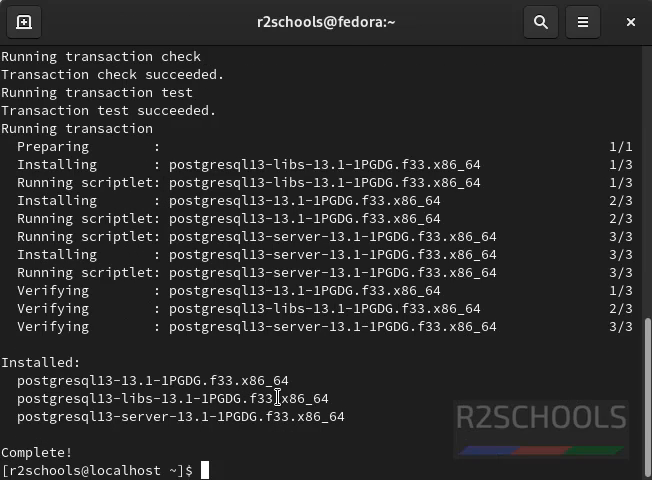
mouse_move(311, 383)
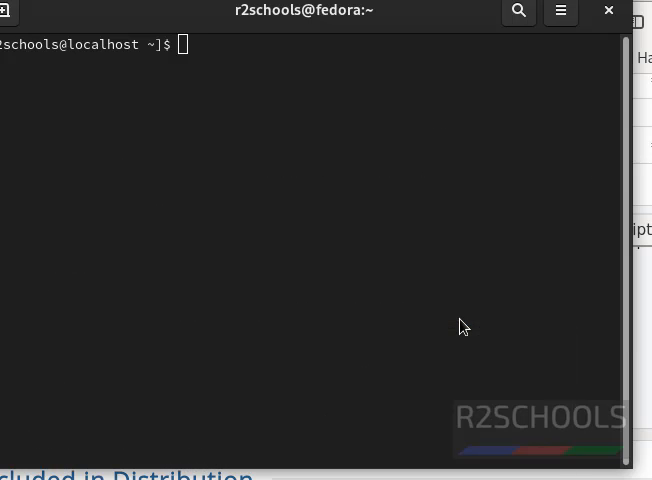
Step: Run 'sudo /usr/pgsql-13/bin/postgresql-13-setup initdb' to initialise the cluster
type("sudo /usr/pgsql-13/bin/postgresql-13-setup initdb")
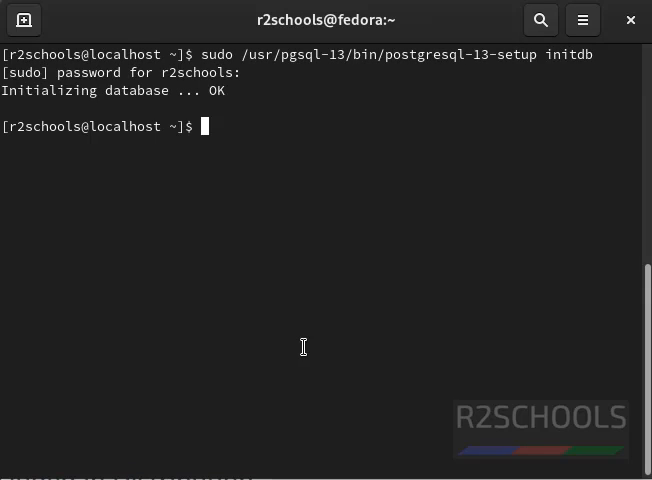
mouse_move(305, 340)
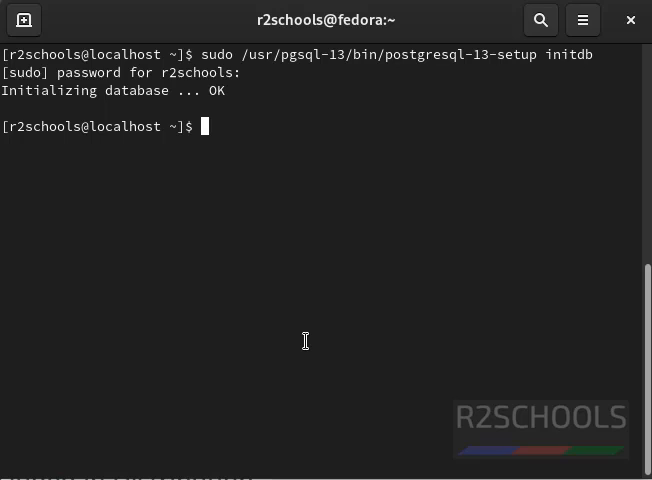
Step: Enable the postgresql-13 service with 'sudo systemctl enable postgresql-13'
type("sudo")
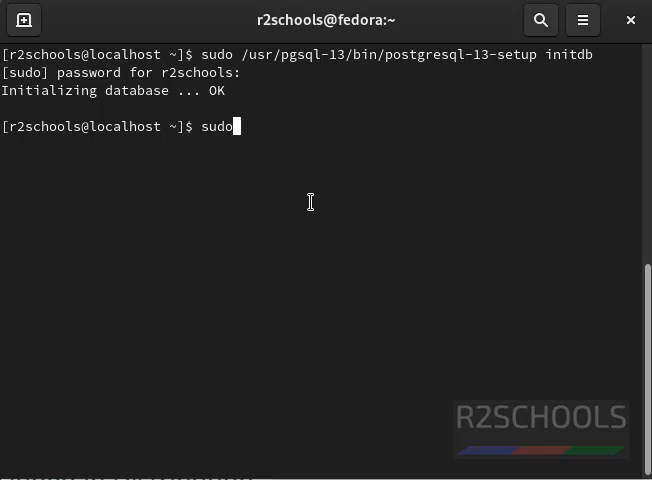
type("systemctl enable")
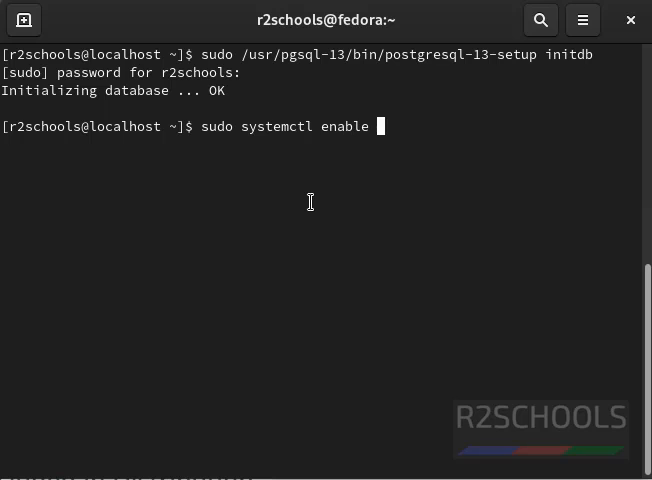
type("postgresql-13")
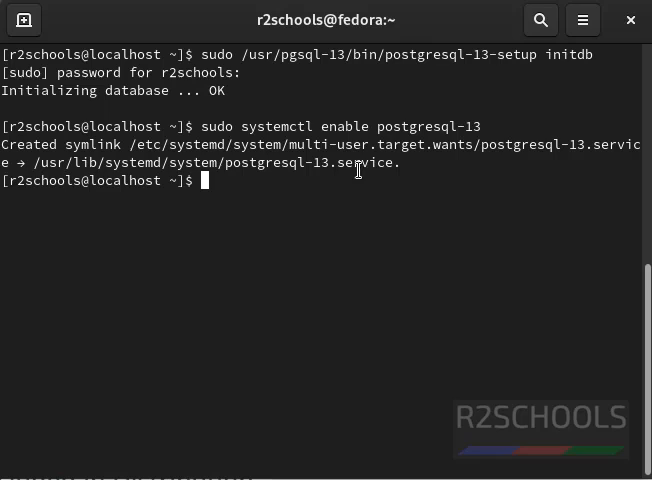
mouse_move(395, 200)
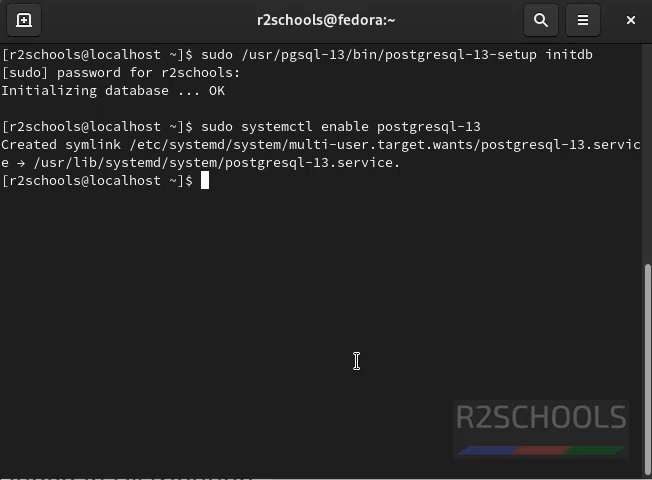
Step: Check the postgresql-13 service status, then start the service with systemctl
type("sudo")
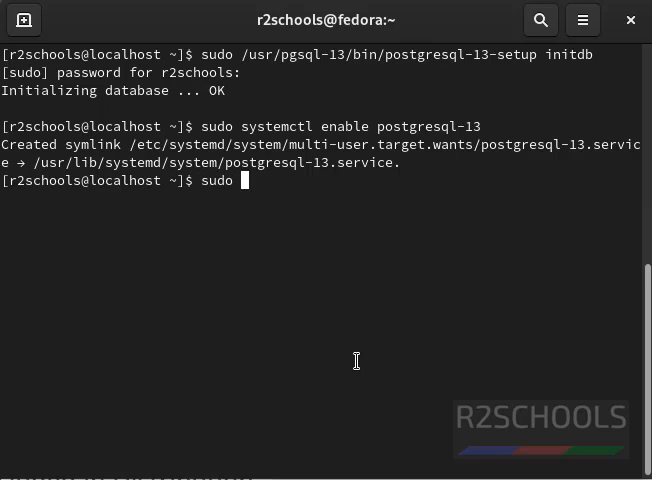
type("systemctl status postgresql-13")
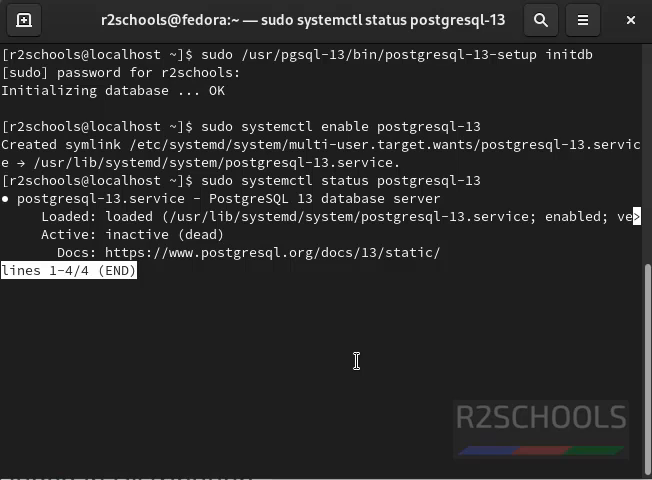
mouse_move(185, 288)
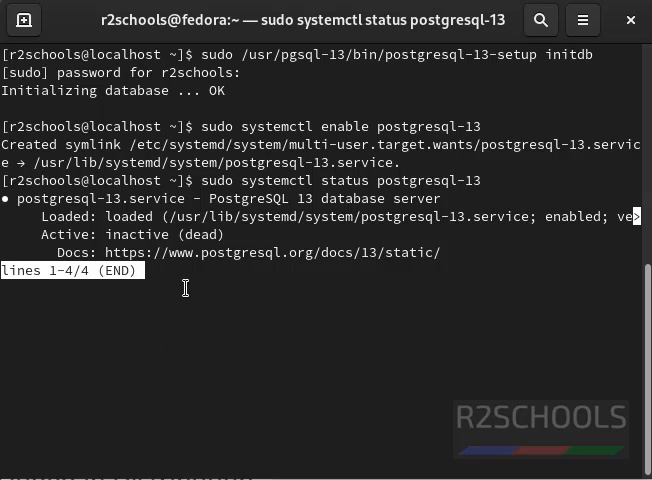
key("q")
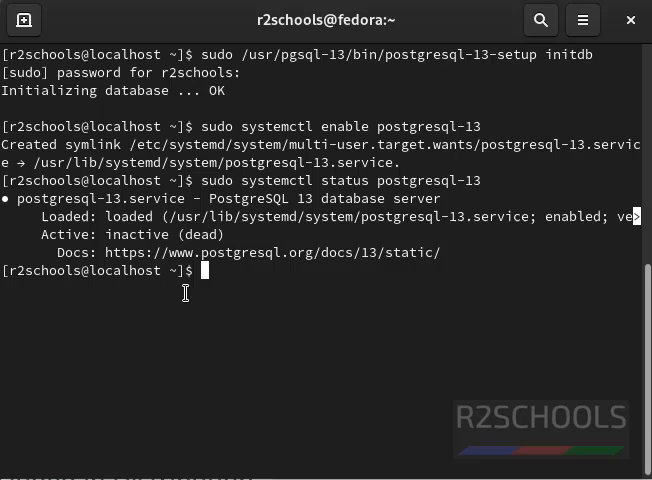
mouse_move(459, 383)
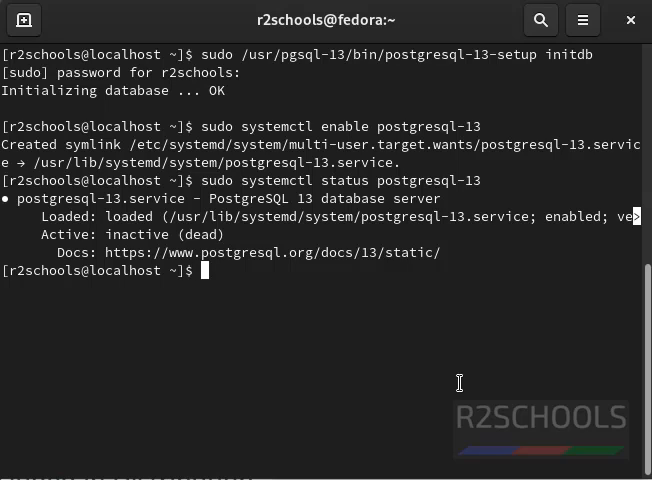
type("sudo systemctl start postgre")
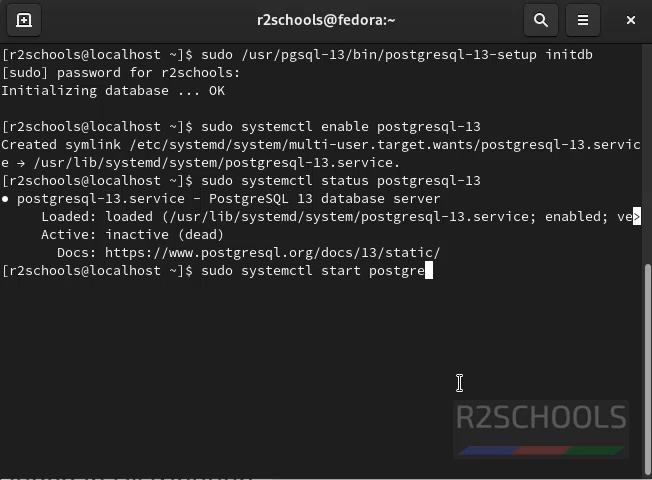
type("sql-13")
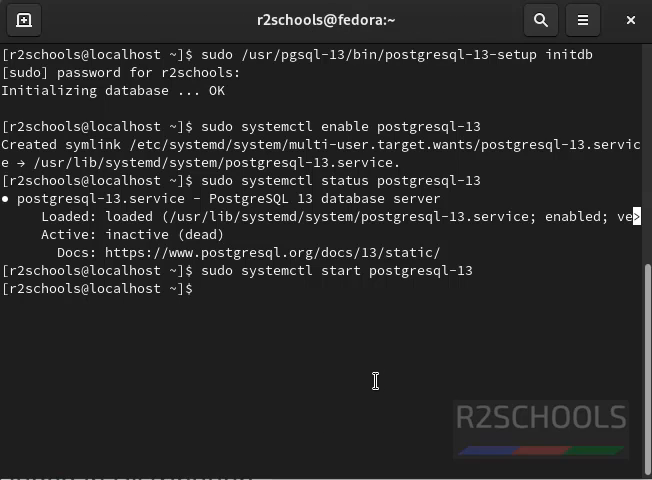
Step: Re-run 'sudo systemctl status postgresql-13' to confirm it is active (running)
type("sudo")
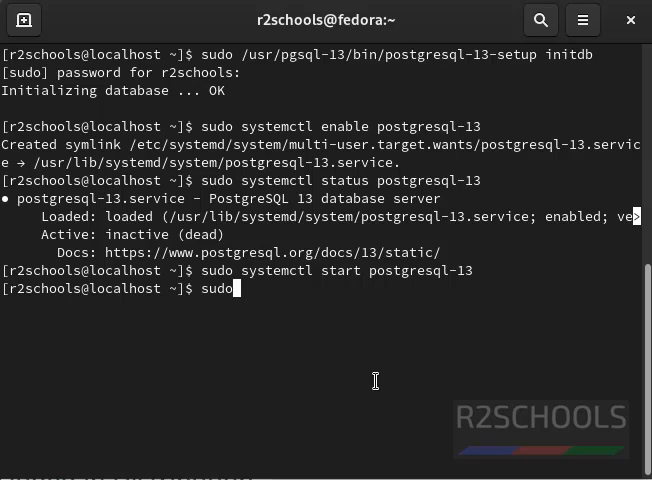
type("systemct")
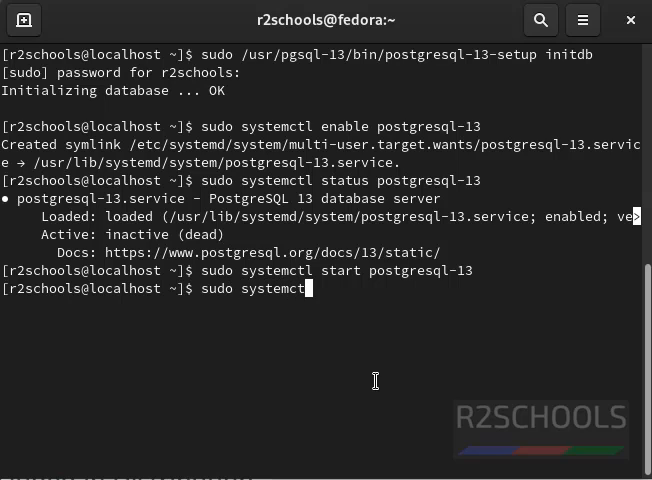
type("status")
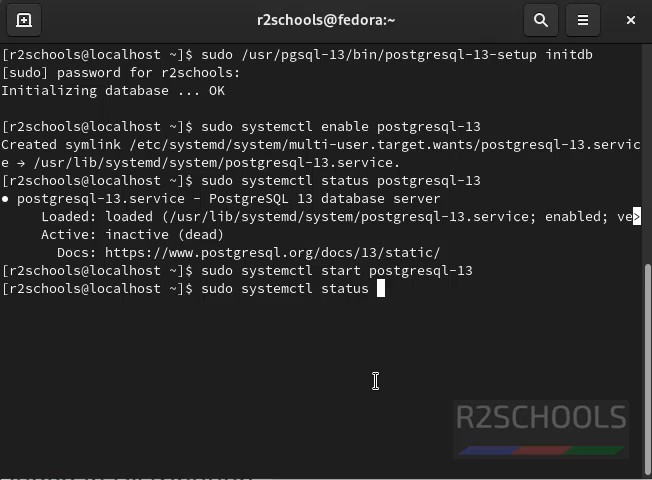
type("postgresql")
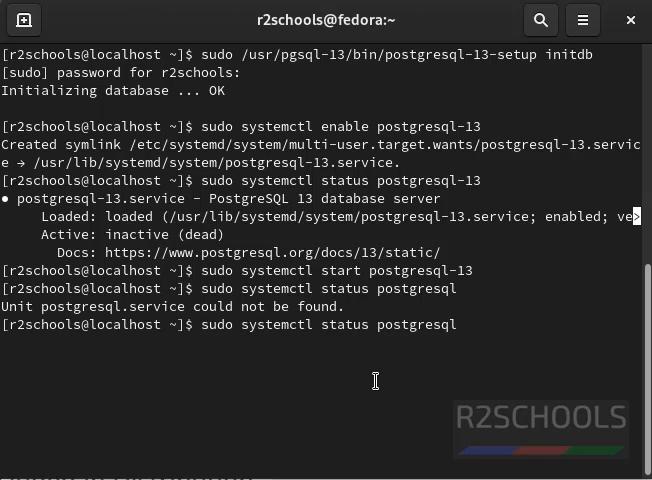
key("Return")
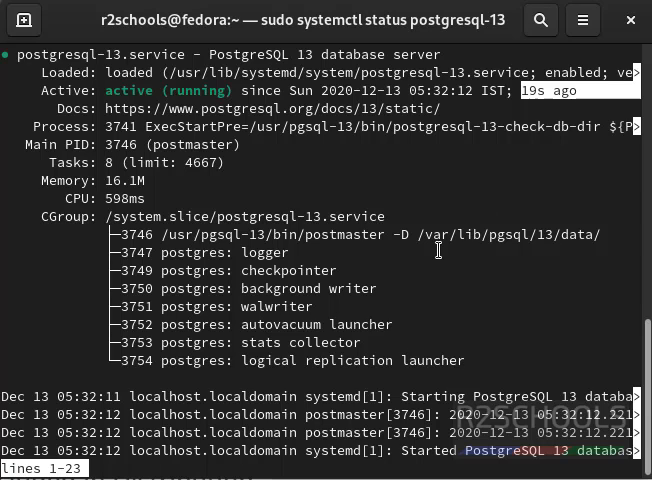
key("q")
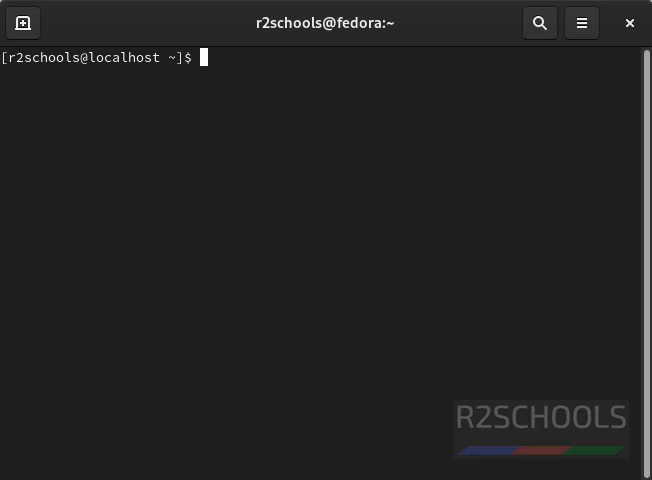
Step: Switch to the postgres system account and launch psql
type("sudo su - pos")
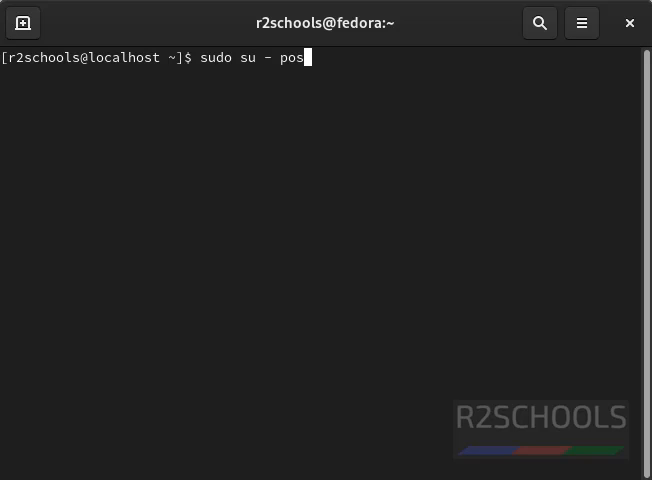
type("tgres")
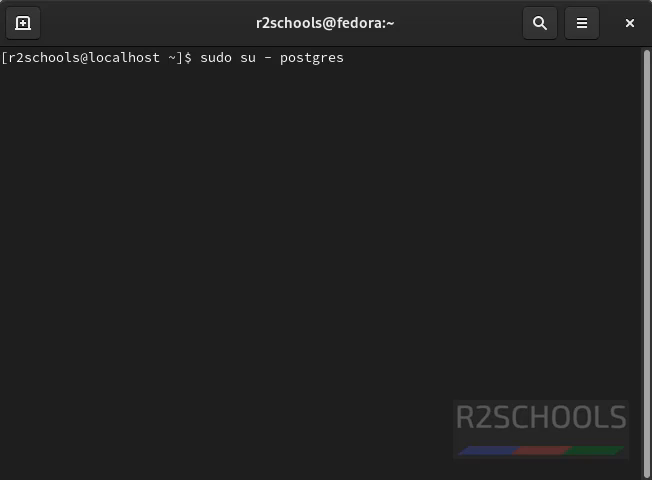
key("Return")
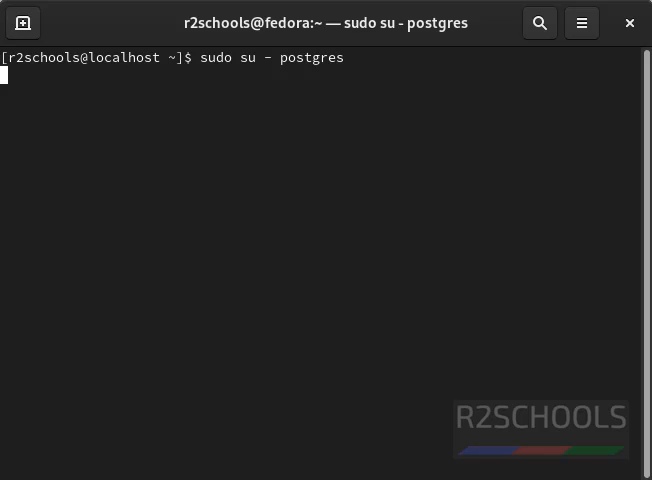
type("psql")
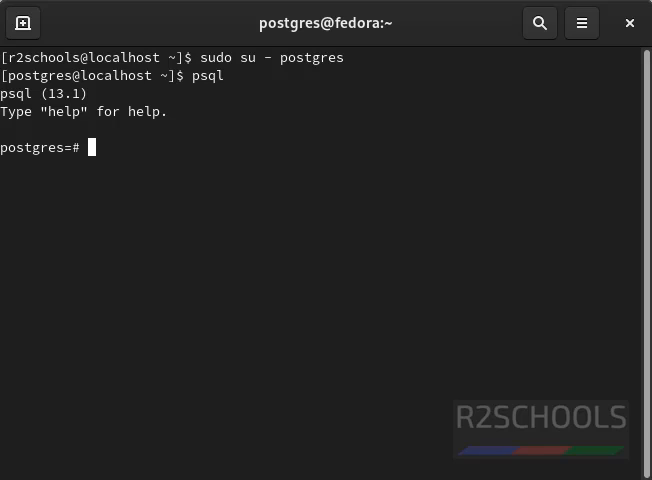
type("alter user")
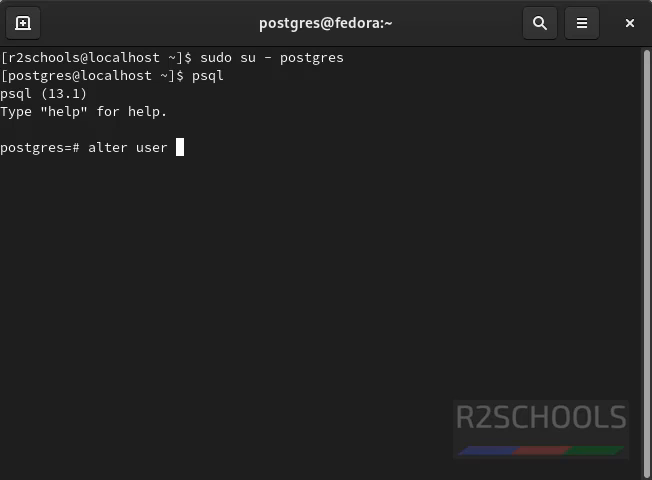
type("postgres")
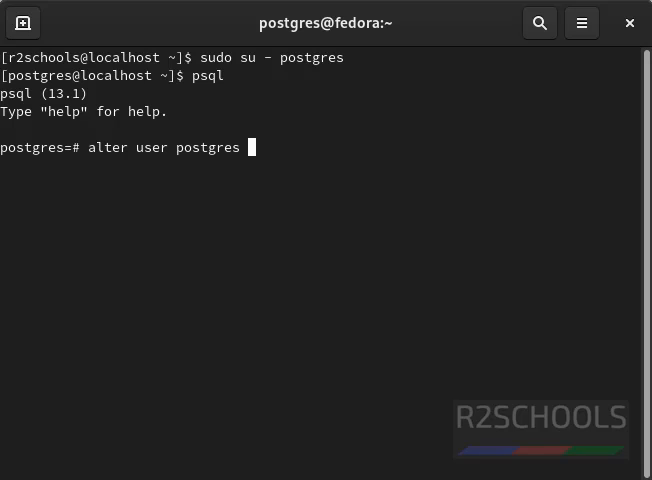
type("with passwo")
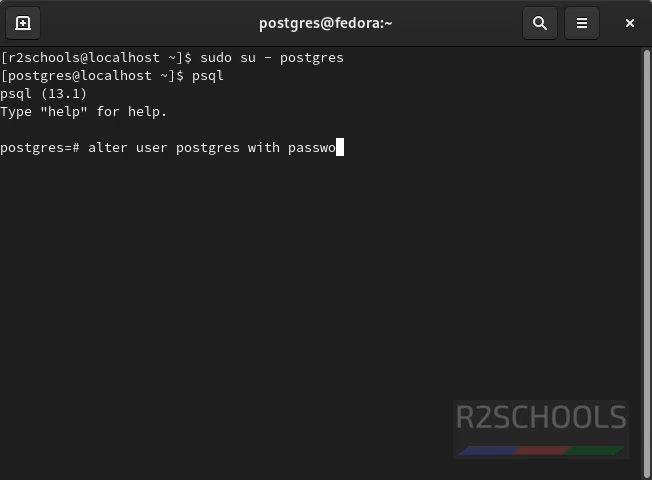
type("rd '")
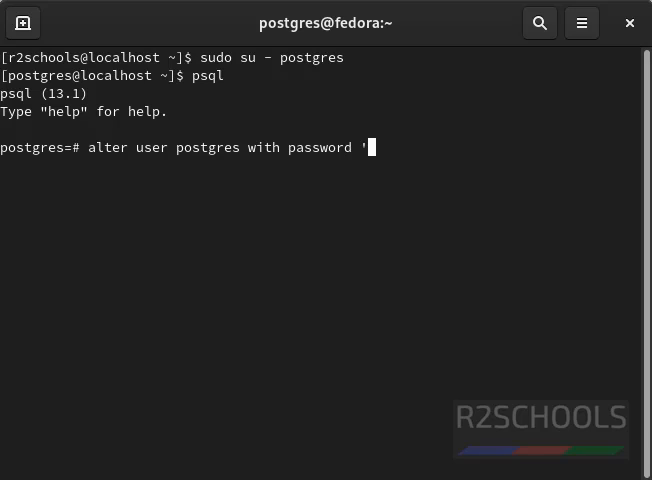
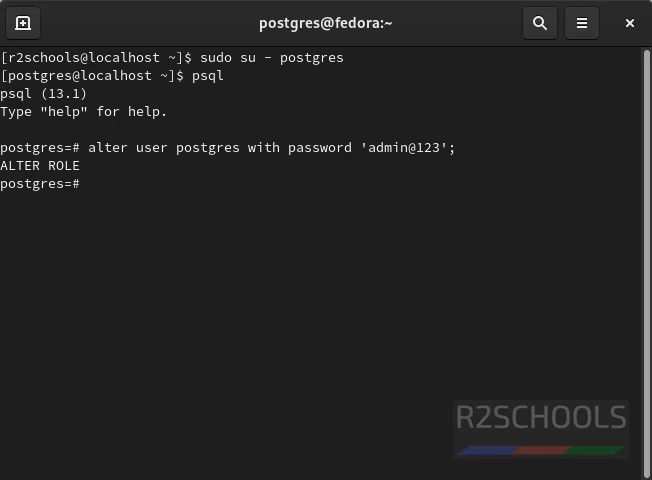
type("create")
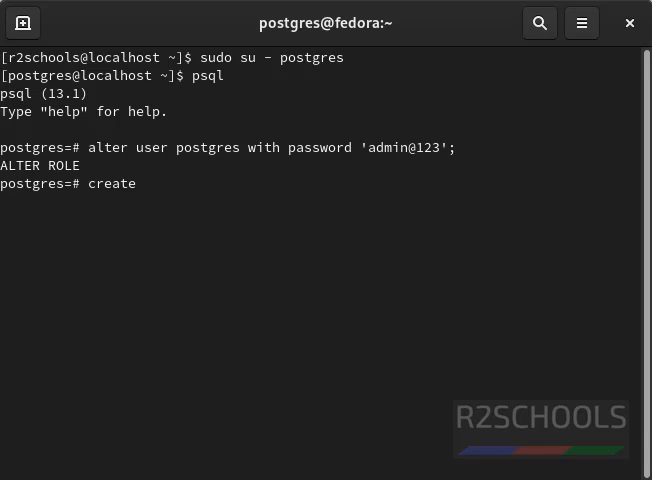
type("user")
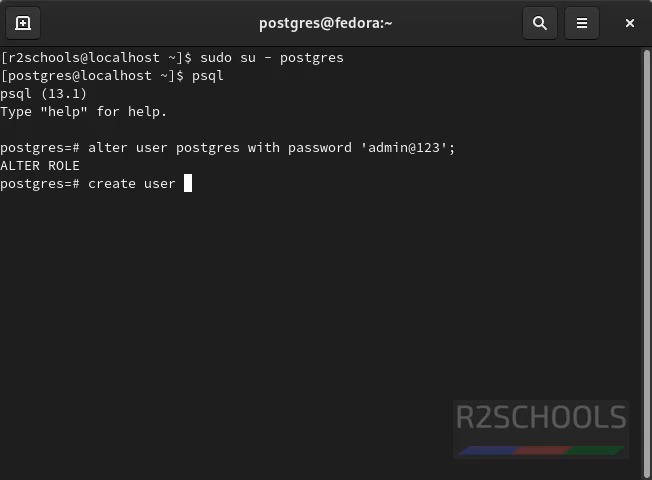
type("james with")
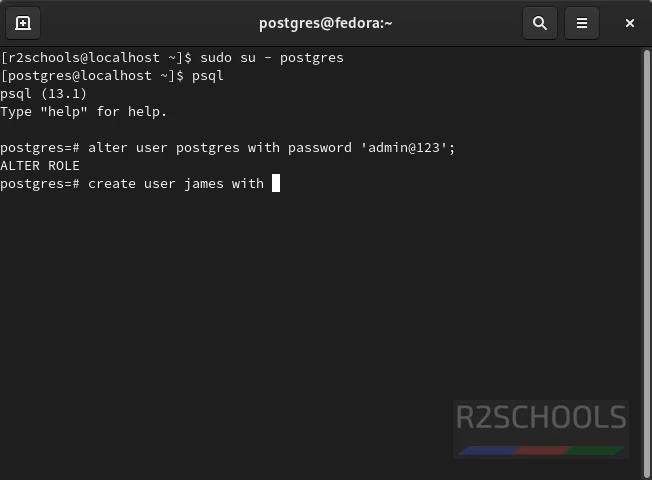
type("password")
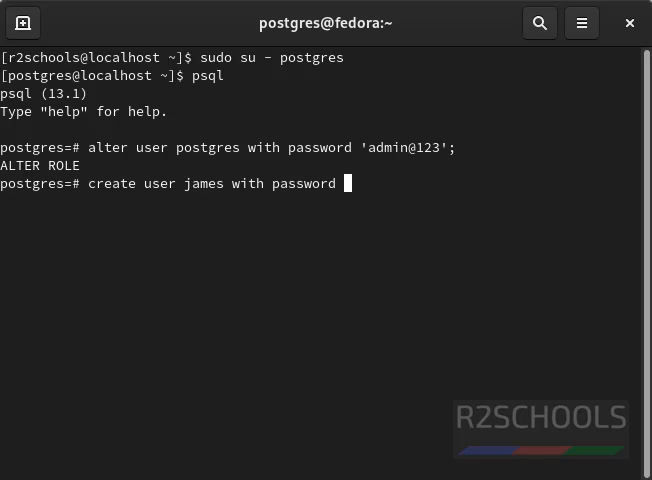
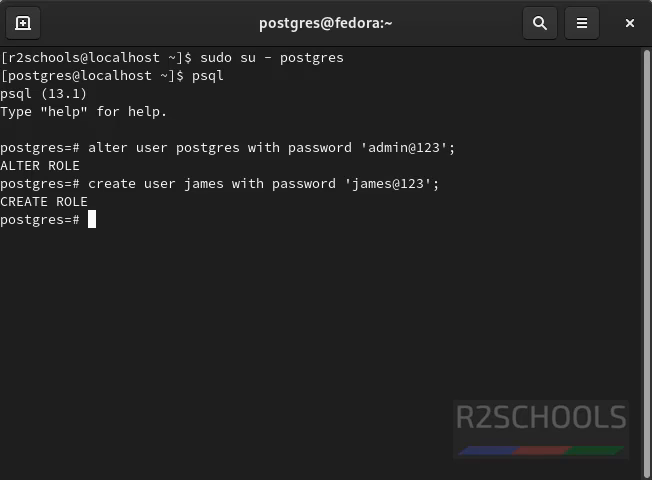
Step: List the roles with \du and the databases with \l
type("\\")
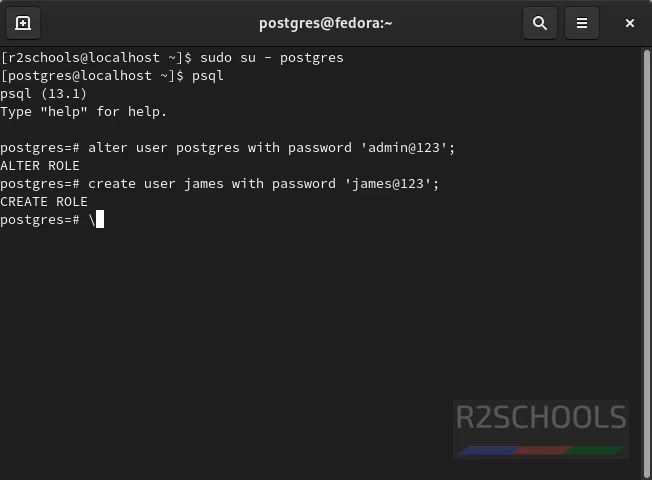
type("du")
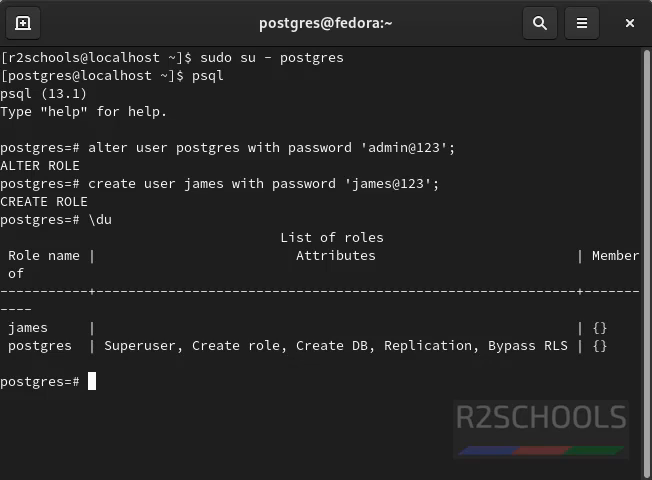
type("\\")
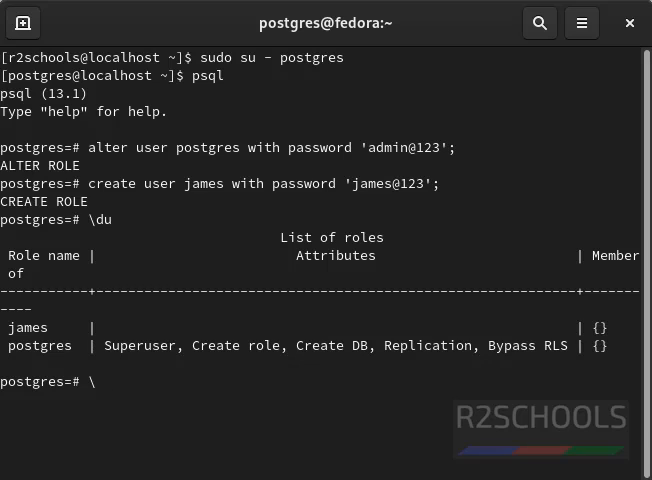
type("\\l")
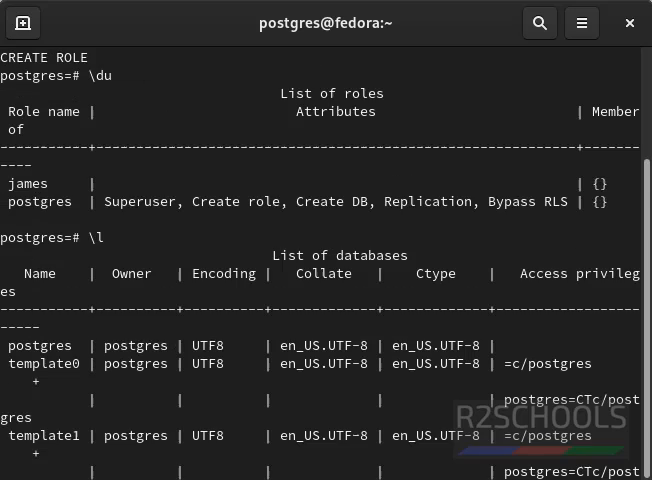
Step: Query the existing database names with 'select datname from pg_database;'
scroll("down", 3)
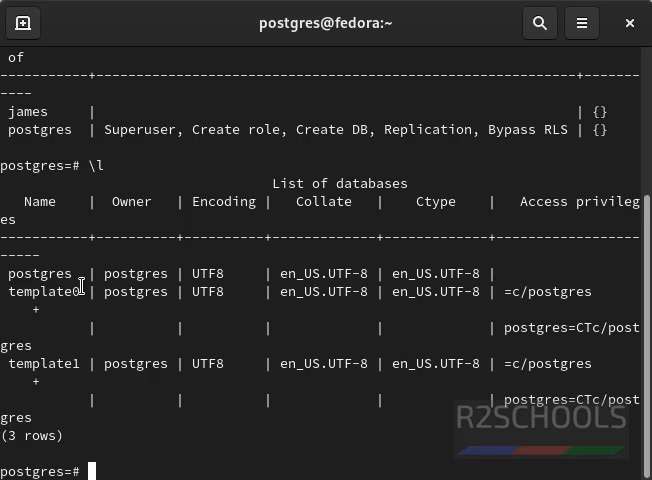
double_click(40, 273)
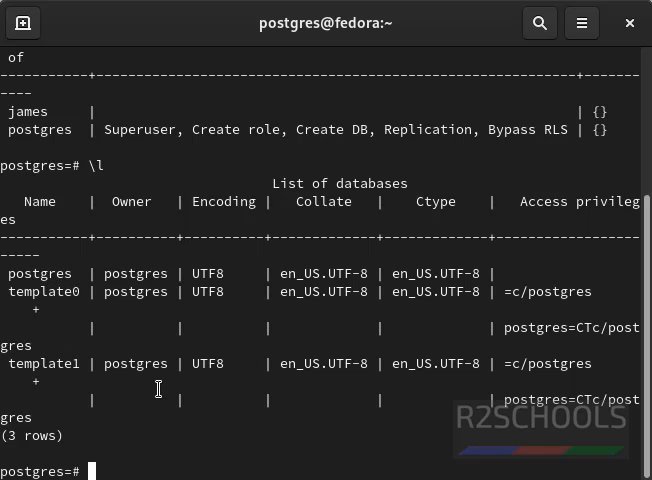
type("select")
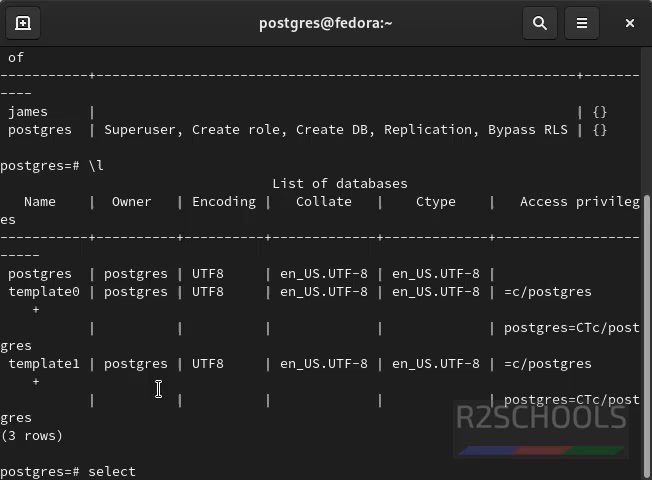
type("dat")
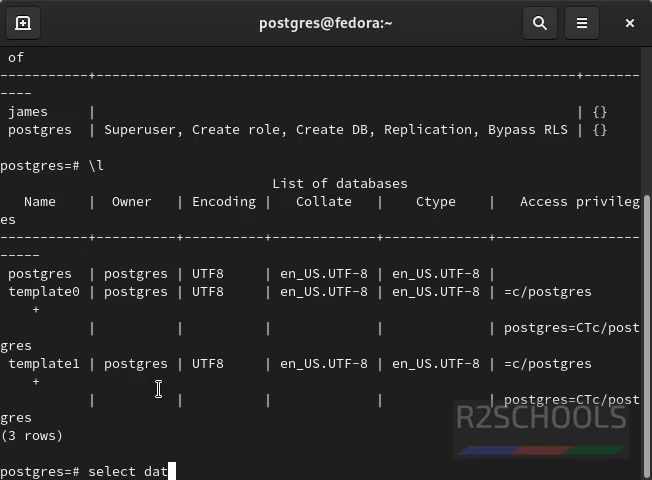
type("ame f")
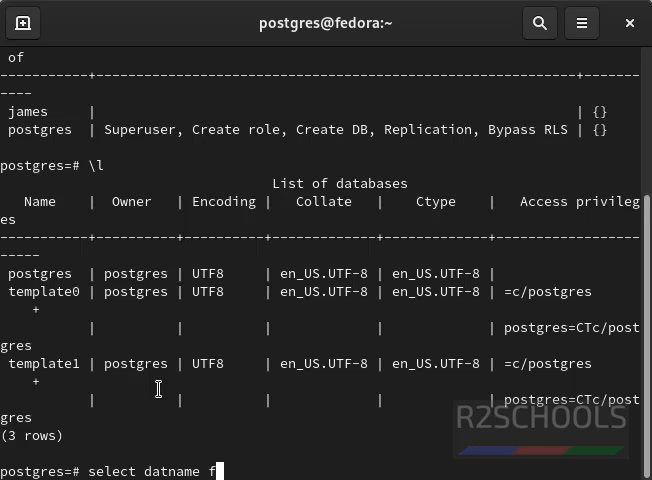
type("rom pg_database;")
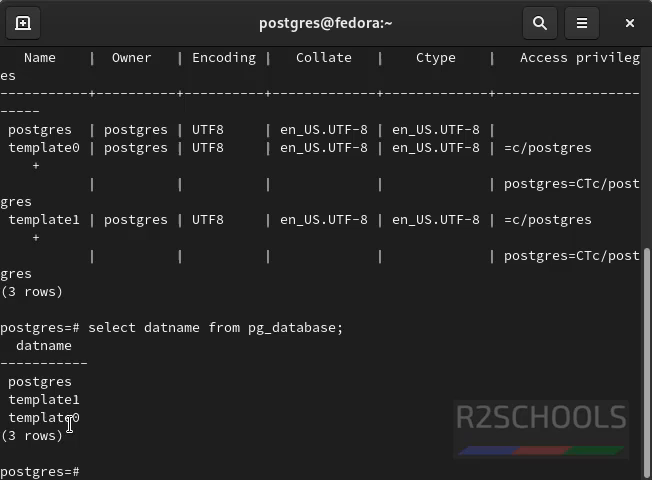
mouse_move(128, 363)
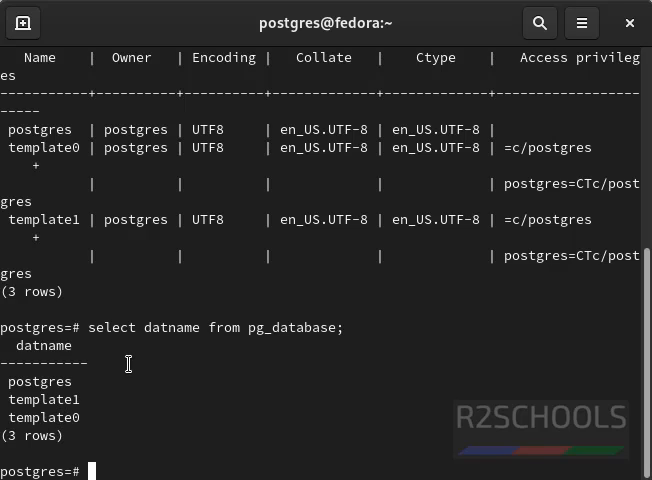
Step: Create the r2schools database
type("create dat")
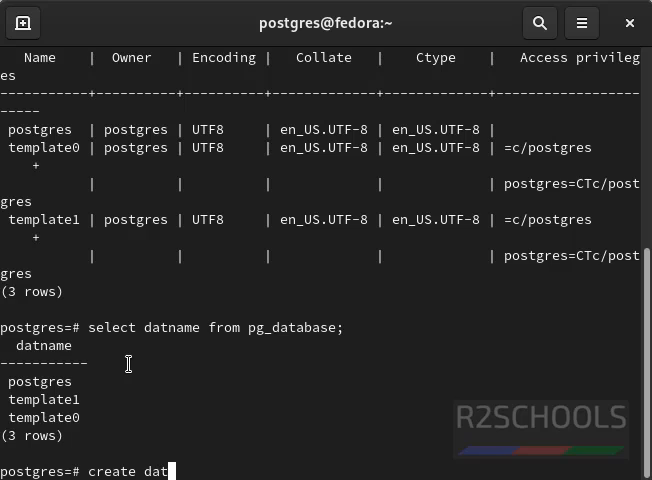
type("abase r2s")
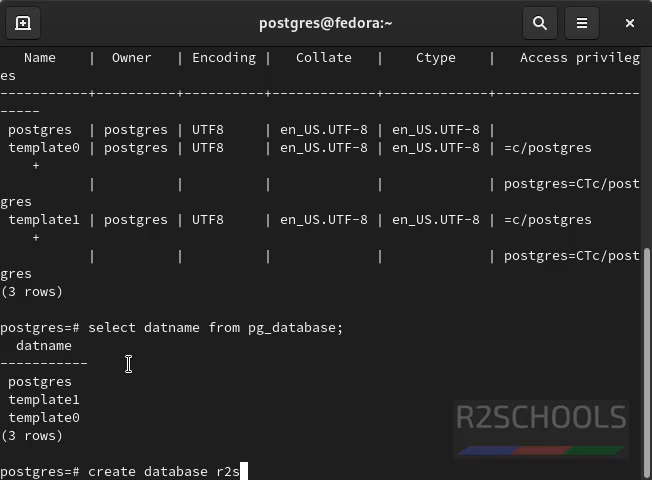
type("chools")
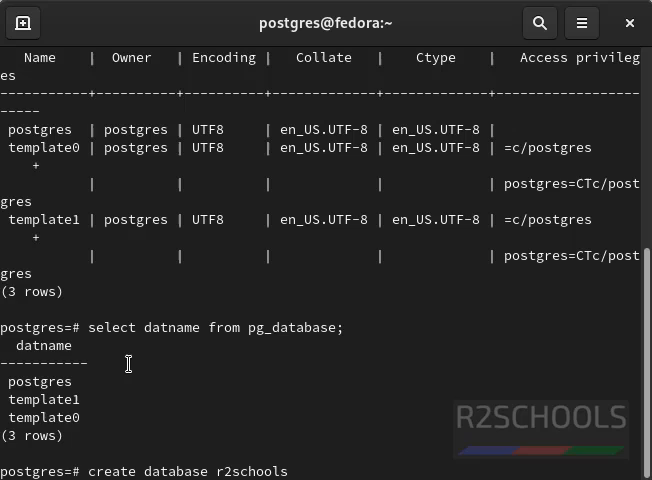
key("Return")
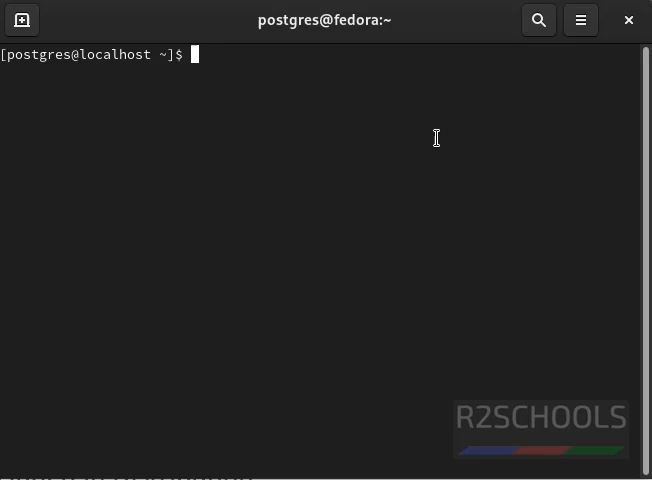
Step: Connect with psql -U james -h localhost -d postgres and begin a backslash command at the prompt
type("psql -U")
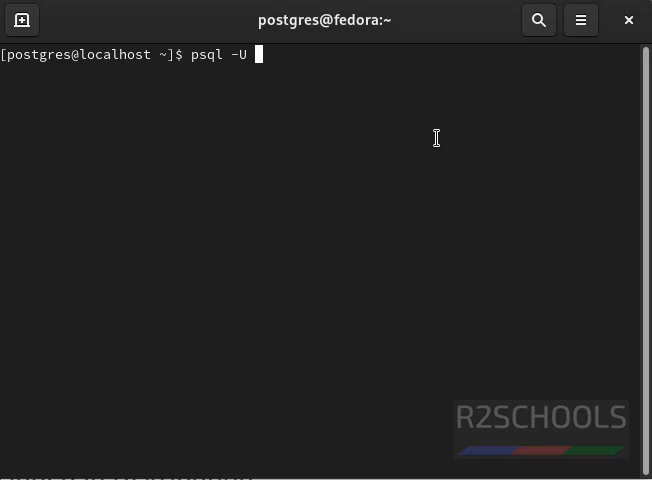
type("james -h")
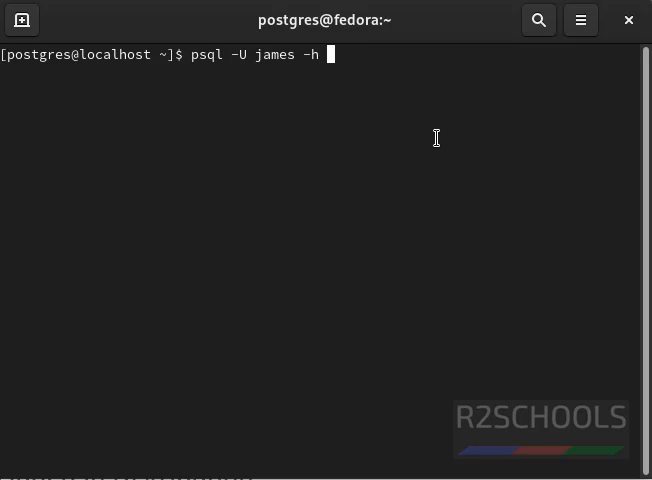
type("localt")
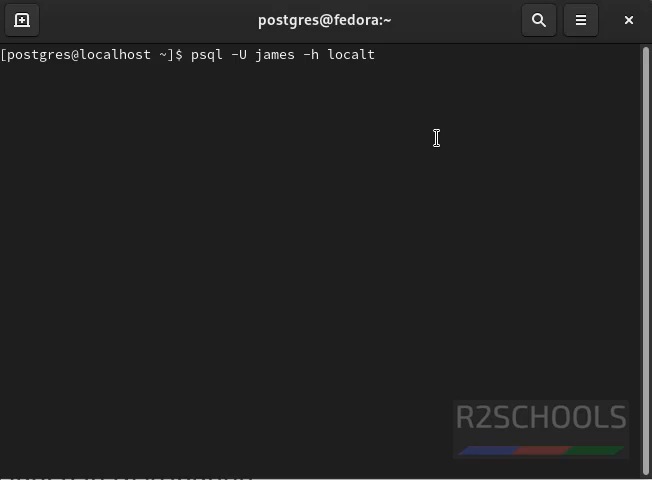
key("BackSpace")
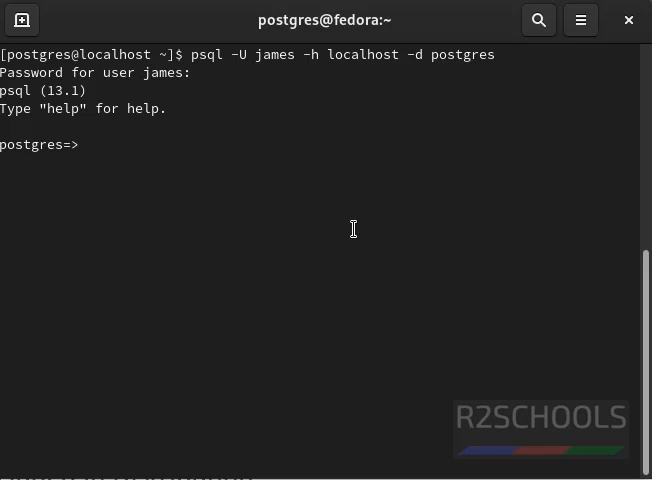
type("\\")
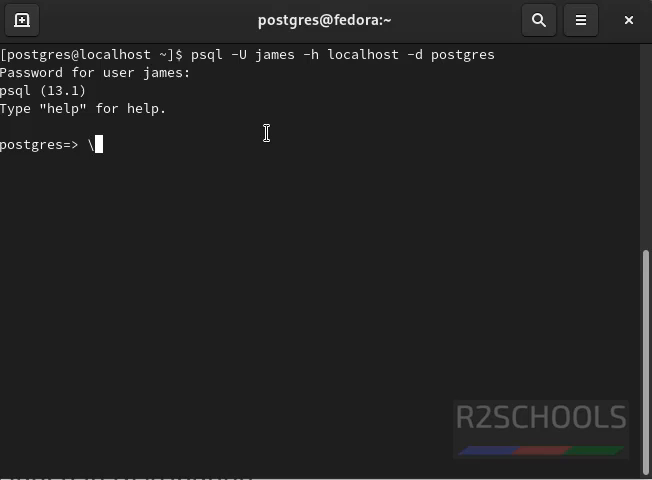